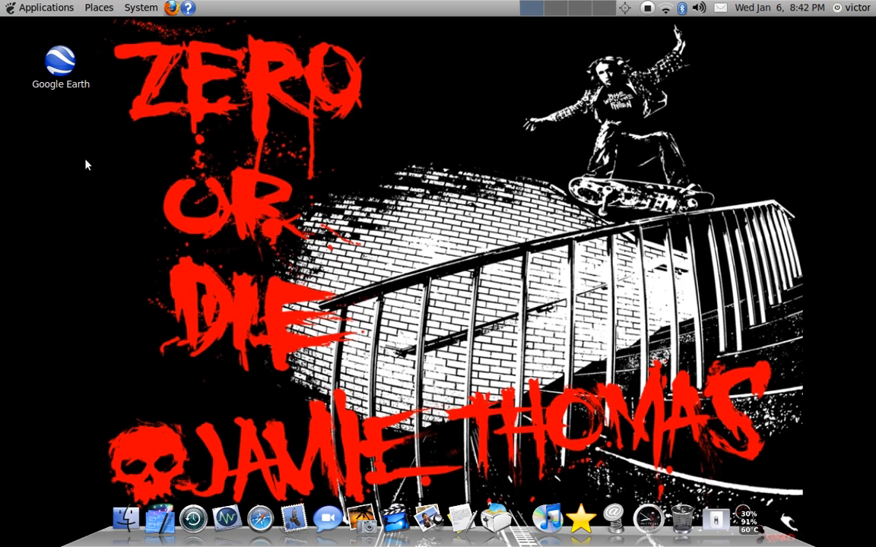
pyautogui.moveTo(91, 161)
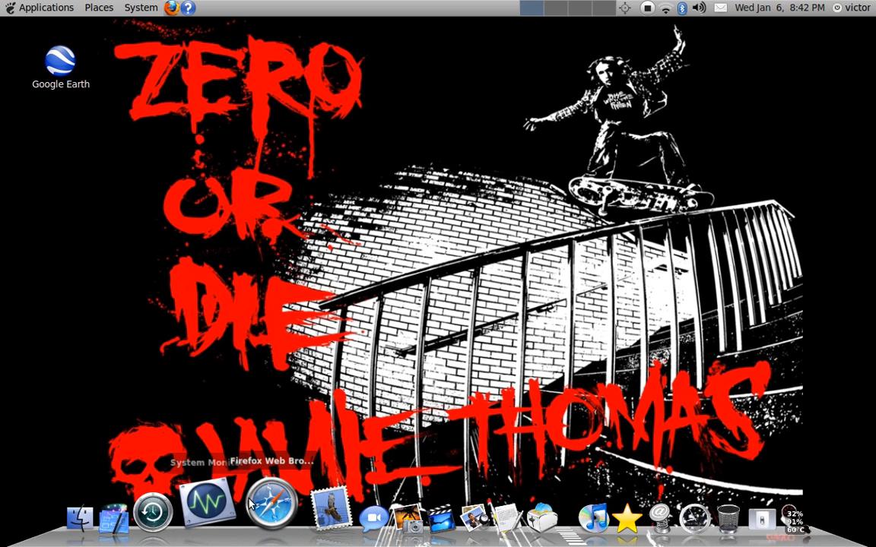
pyautogui.moveTo(192, 228)
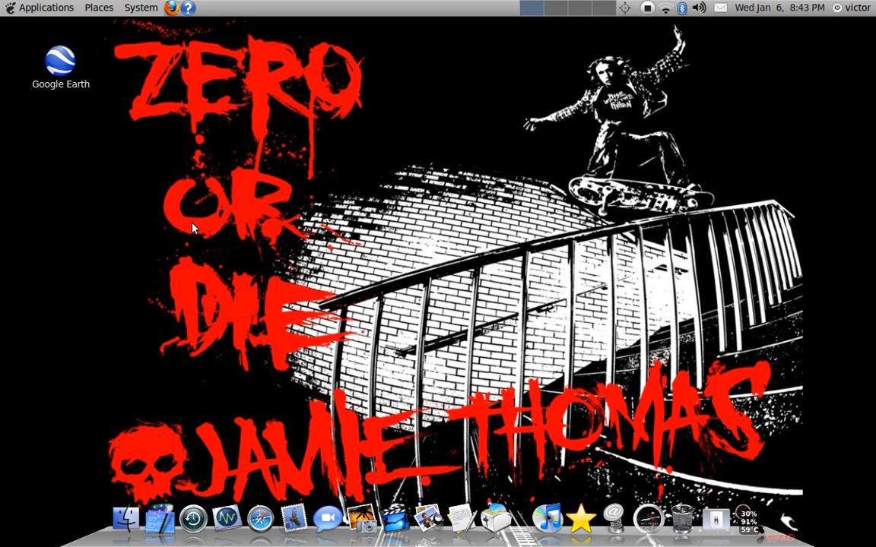
pyautogui.moveTo(97, 162)
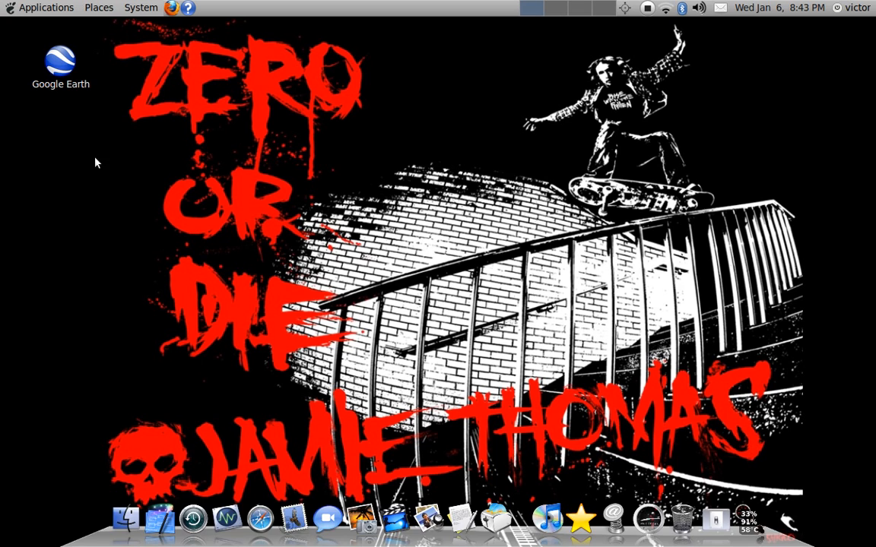
pyautogui.moveTo(219, 231)
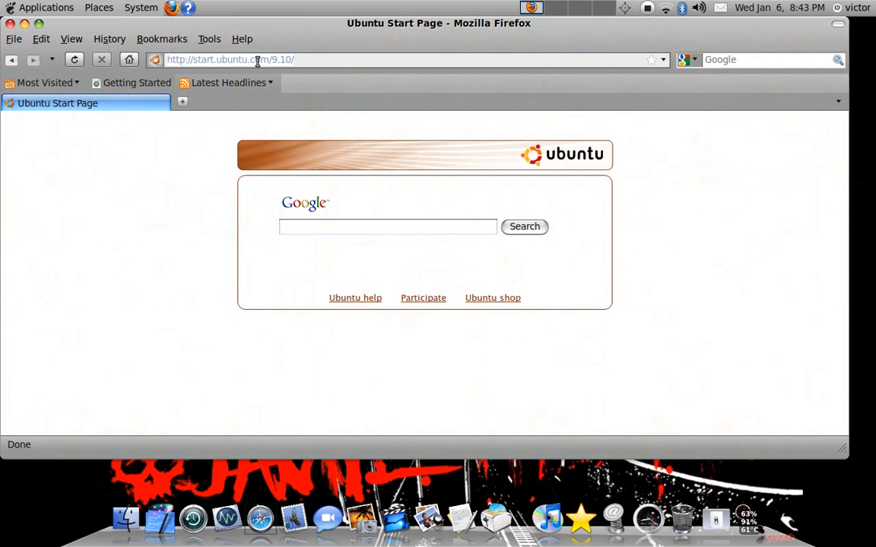
pyautogui.write('opensus')
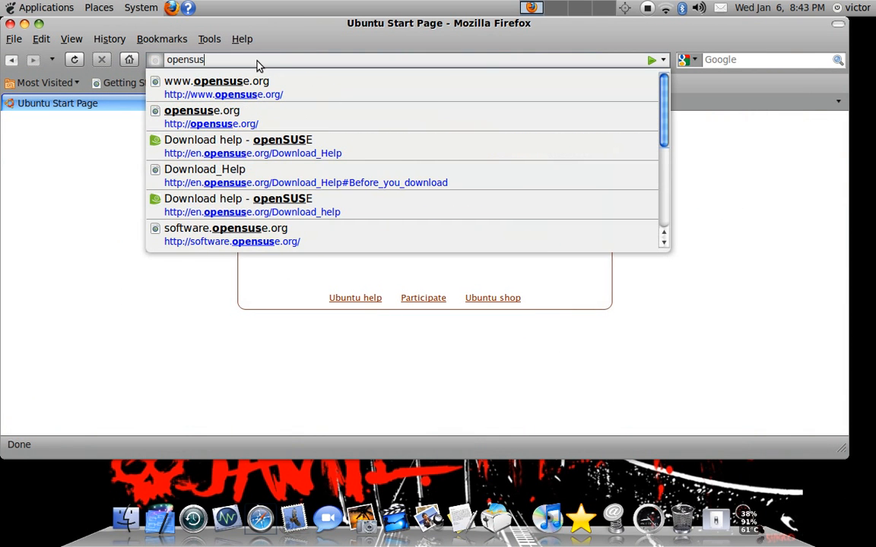
pyautogui.click(216, 81)
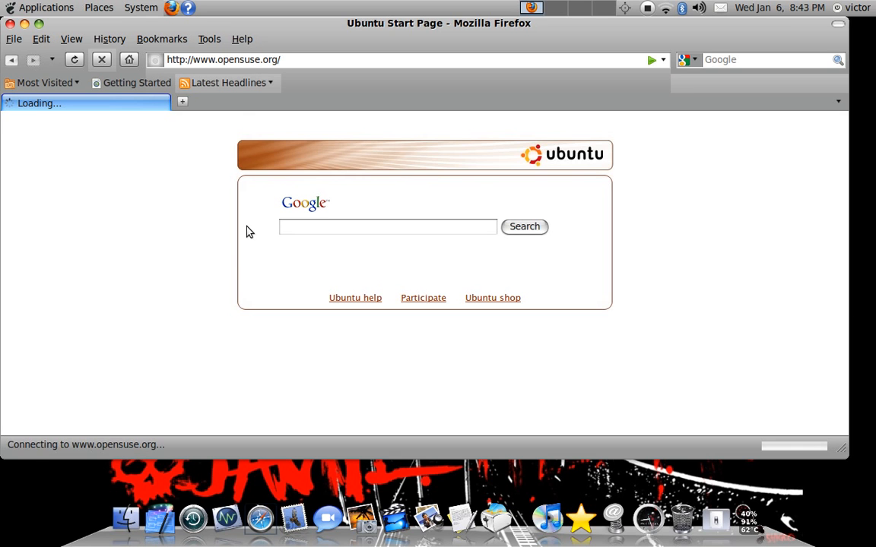
pyautogui.moveTo(129, 271)
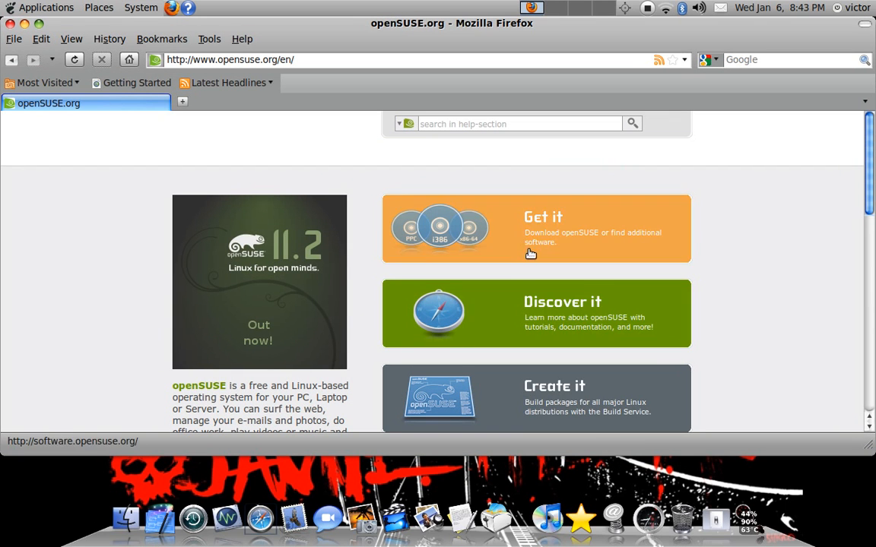
pyautogui.moveTo(386, 237)
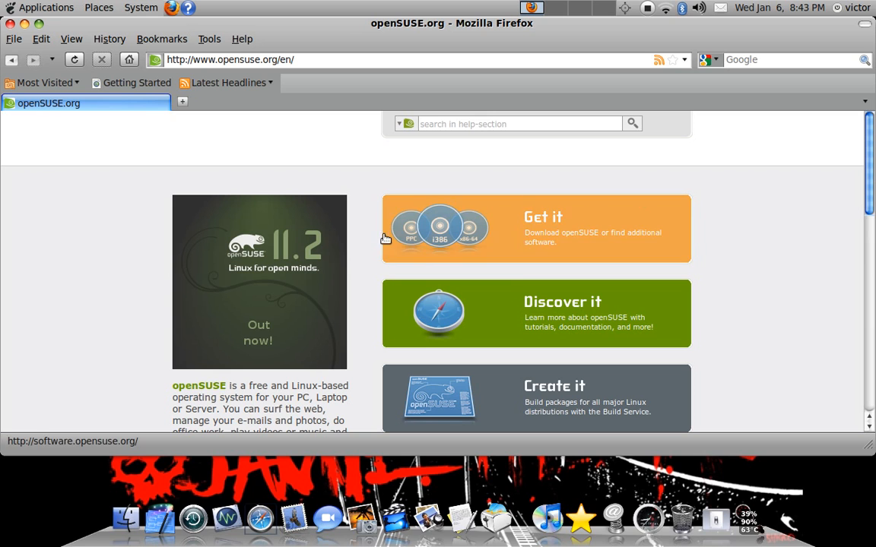
pyautogui.moveTo(188, 151)
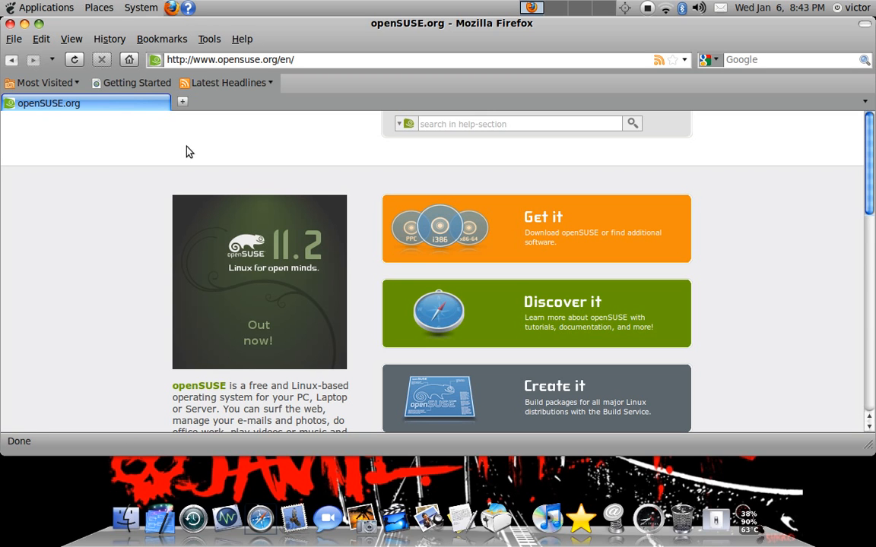
pyautogui.moveTo(98, 205)
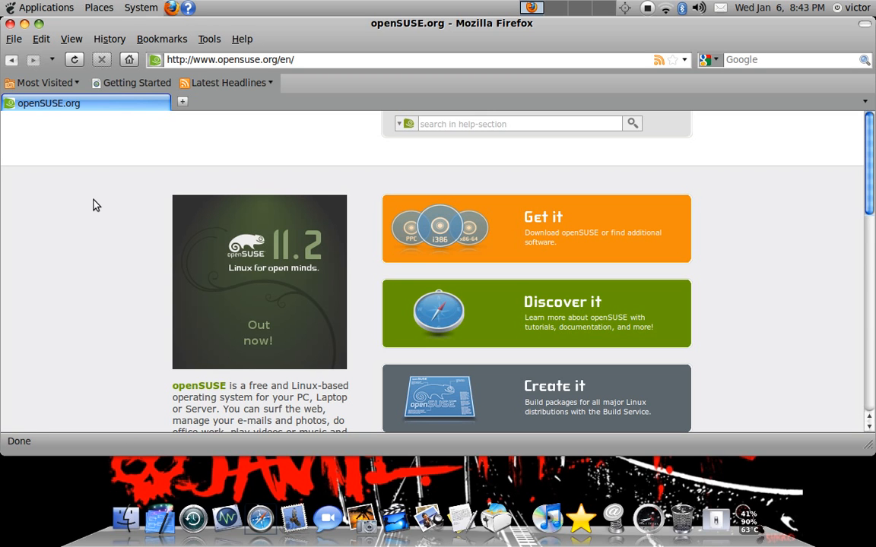
pyautogui.moveTo(3, 453)
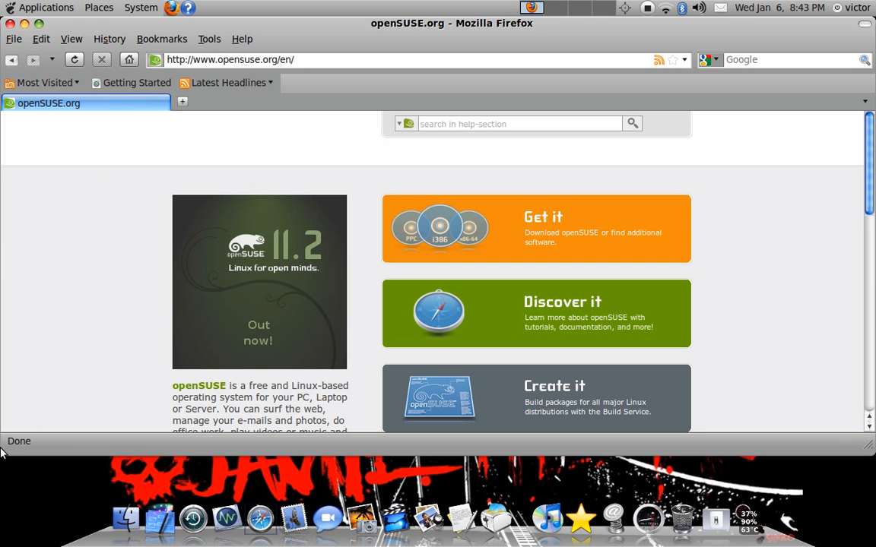
pyautogui.moveTo(9, 447)
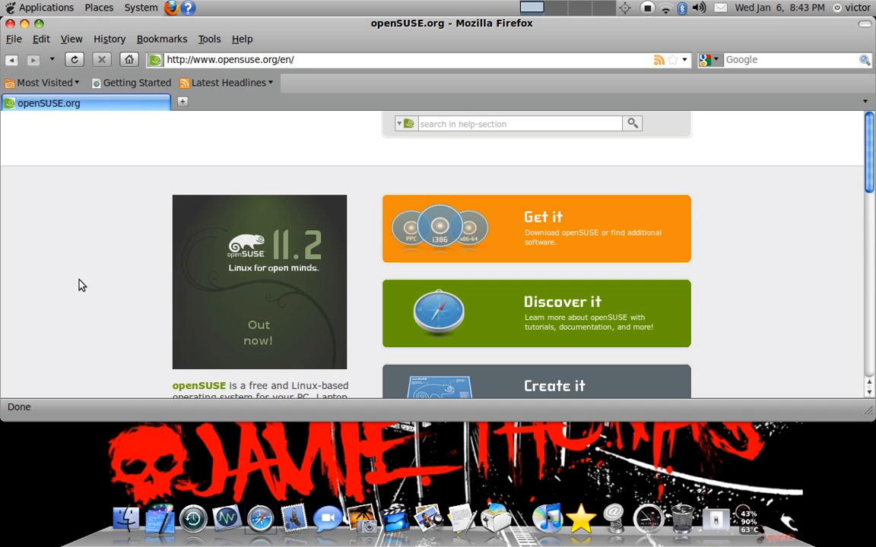
pyautogui.moveTo(64, 278)
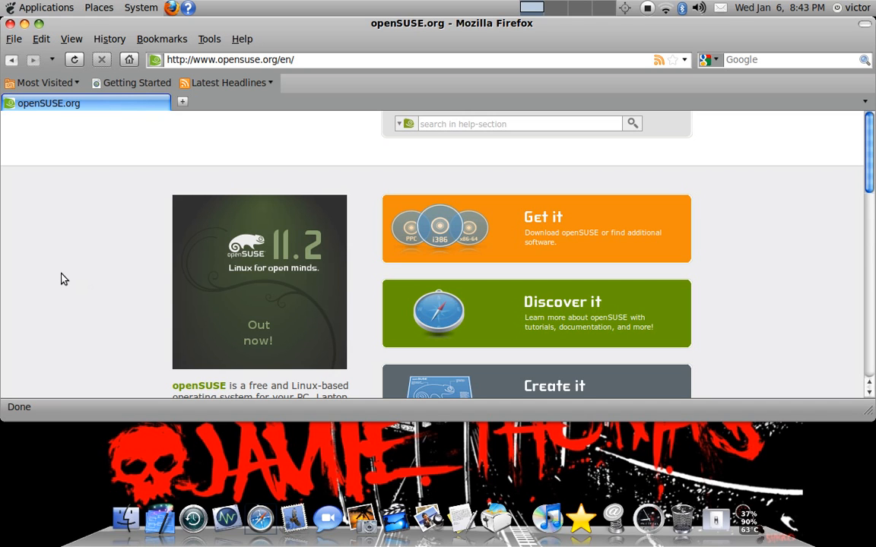
pyautogui.moveTo(74, 268)
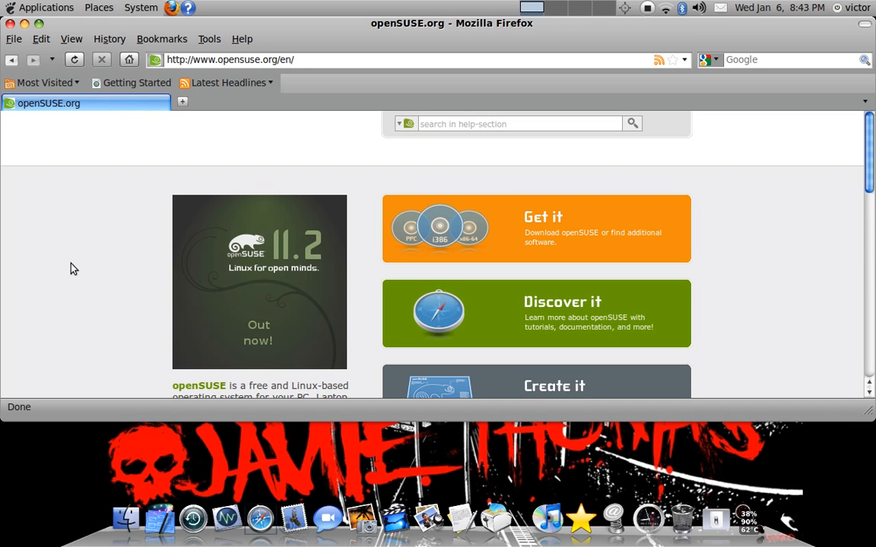
pyautogui.moveTo(86, 227)
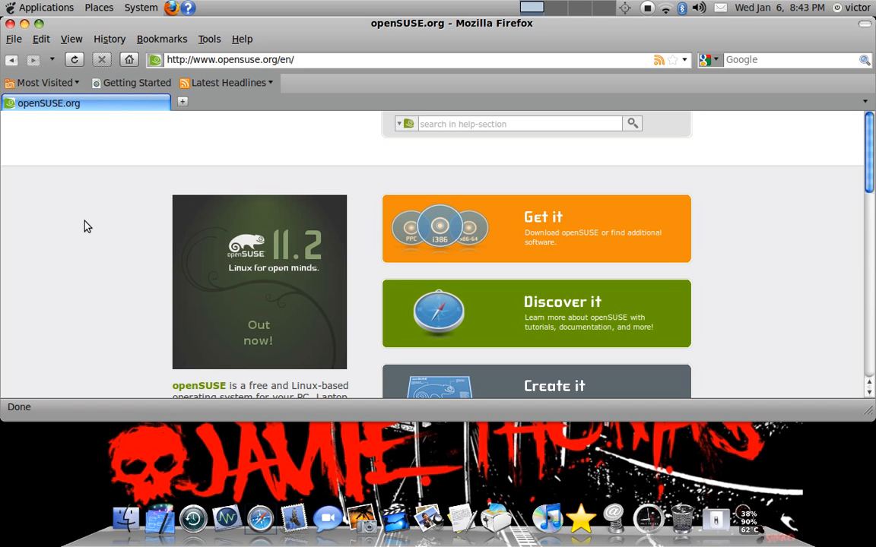
pyautogui.moveTo(289, 205)
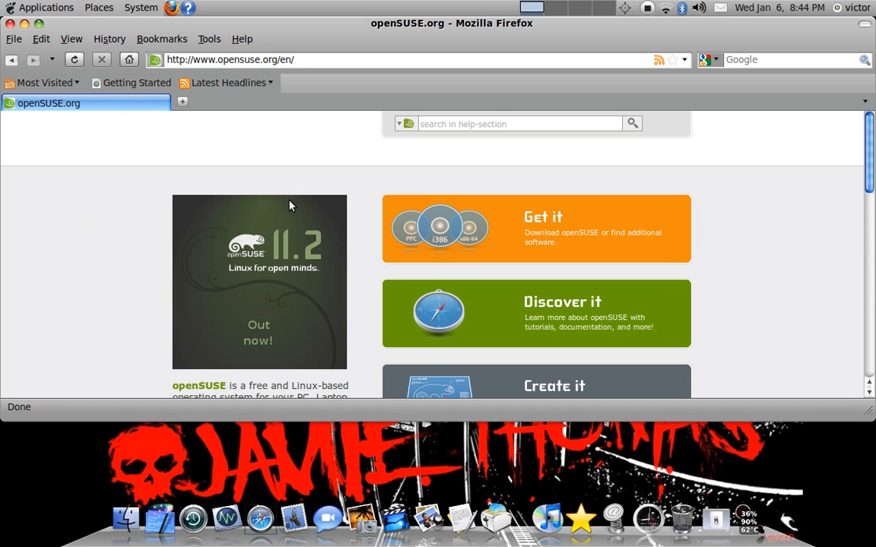
# Let the openSUSE homepage finish loading to show the 11.2 'Out now!' banner.
pyautogui.click(520, 123)
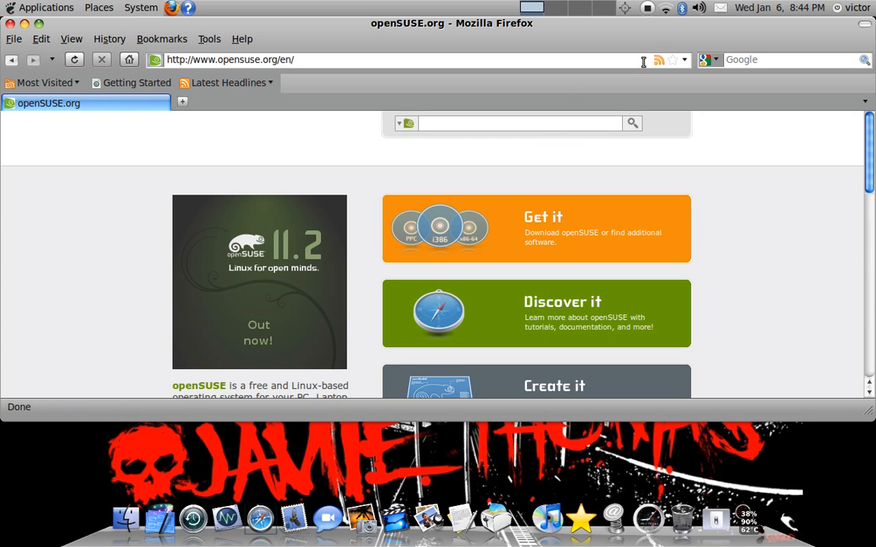
pyautogui.moveTo(644, 37)
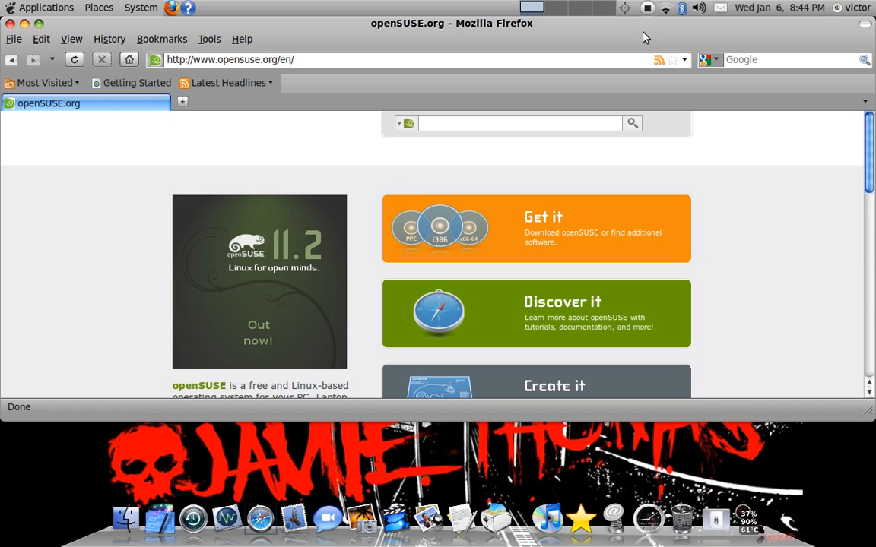
pyautogui.moveTo(647, 11)
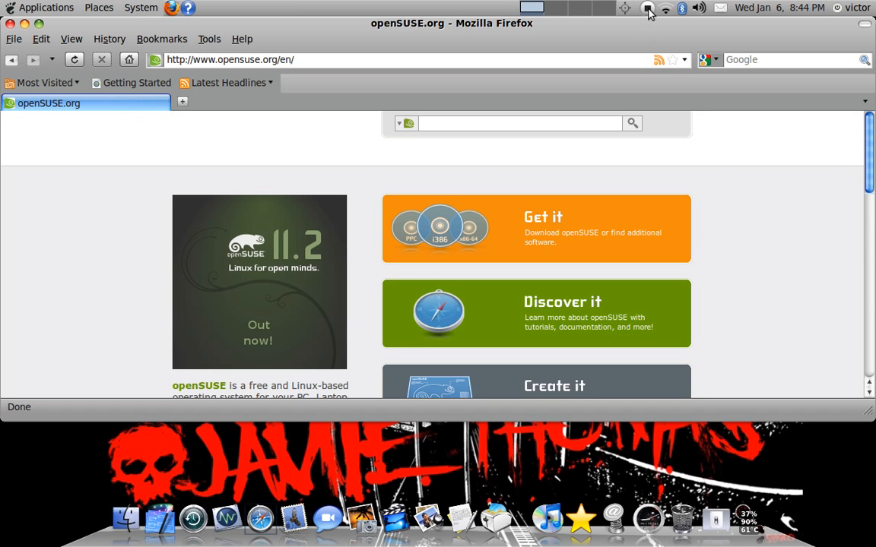